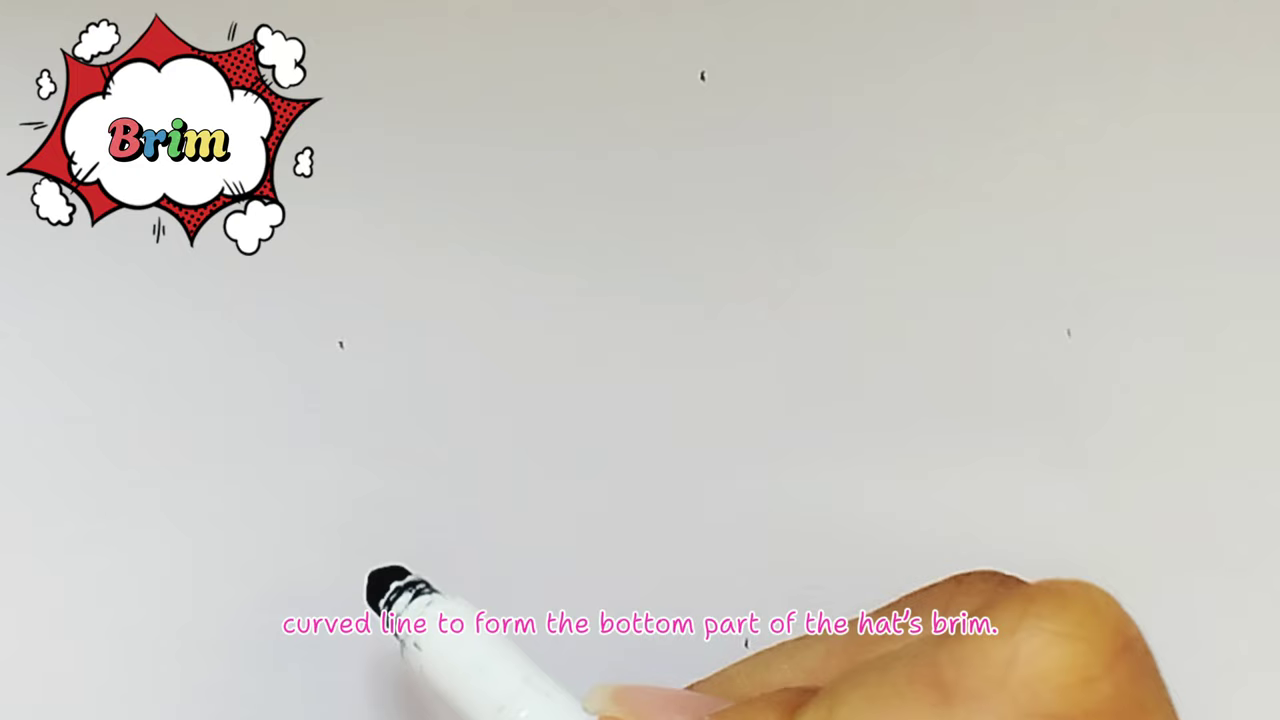
drag(380, 585, 660, 575)
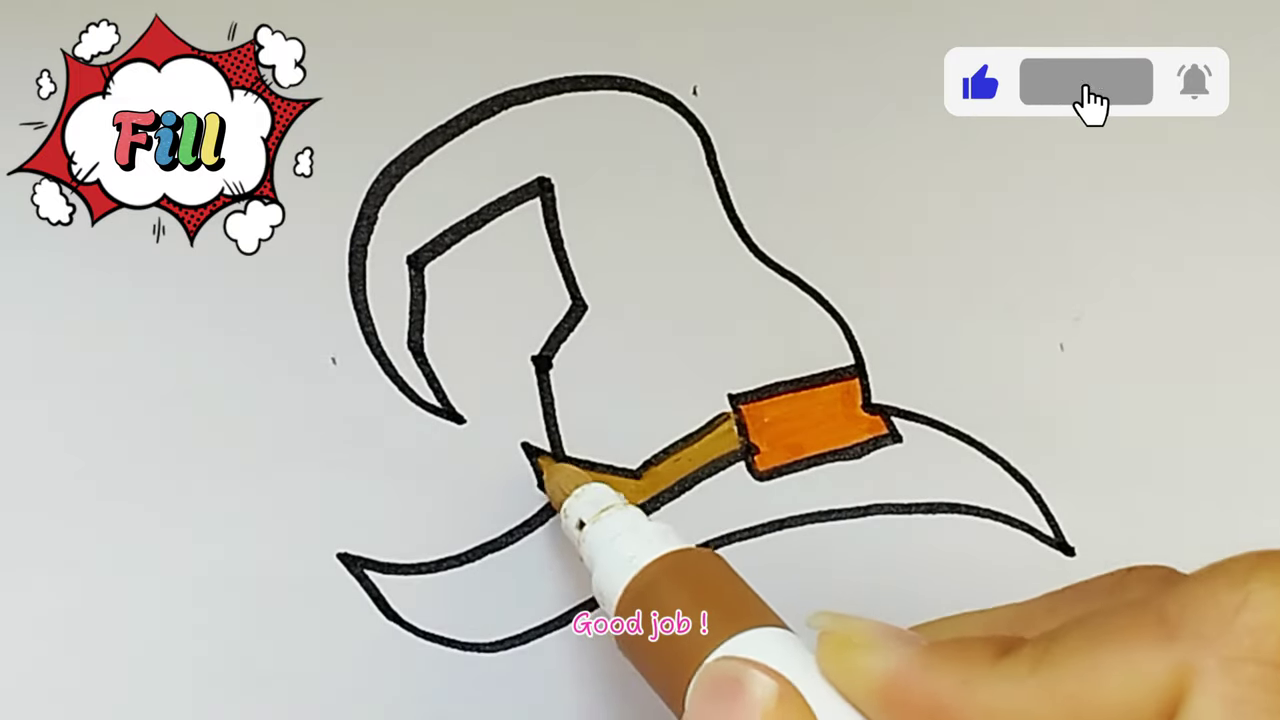
click(1086, 82)
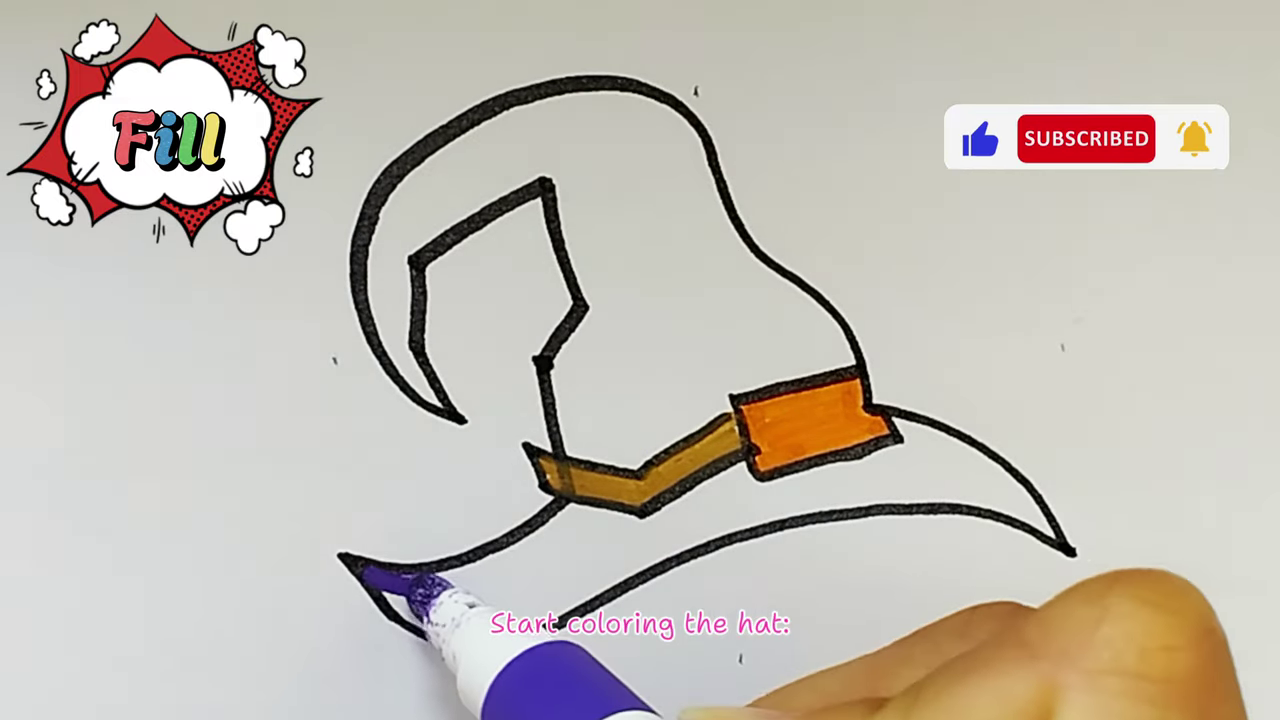